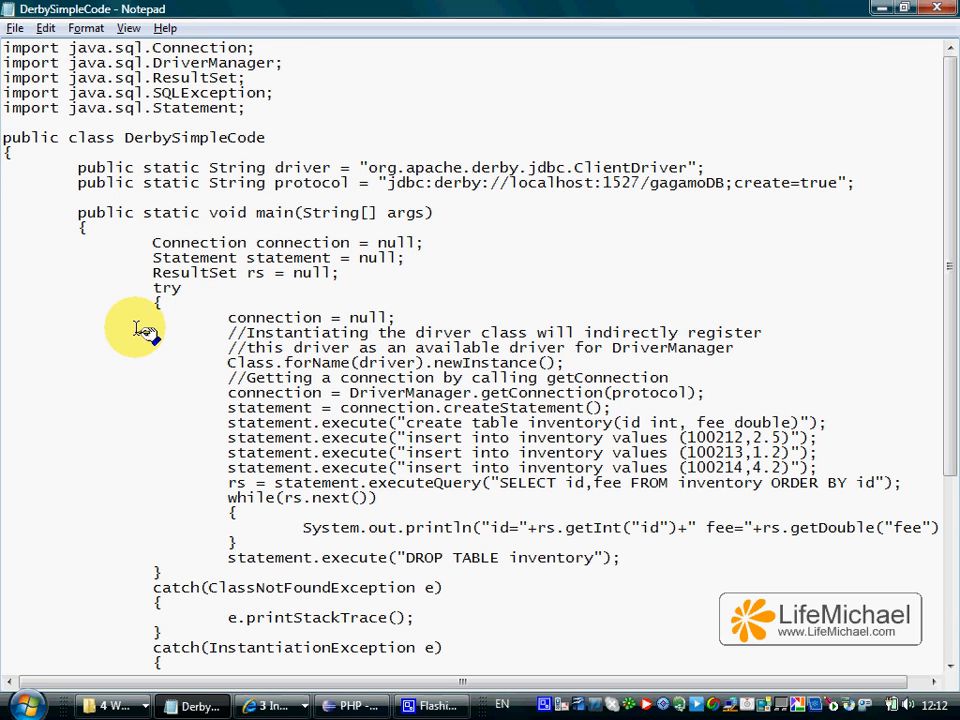
mouse_move(90, 488)
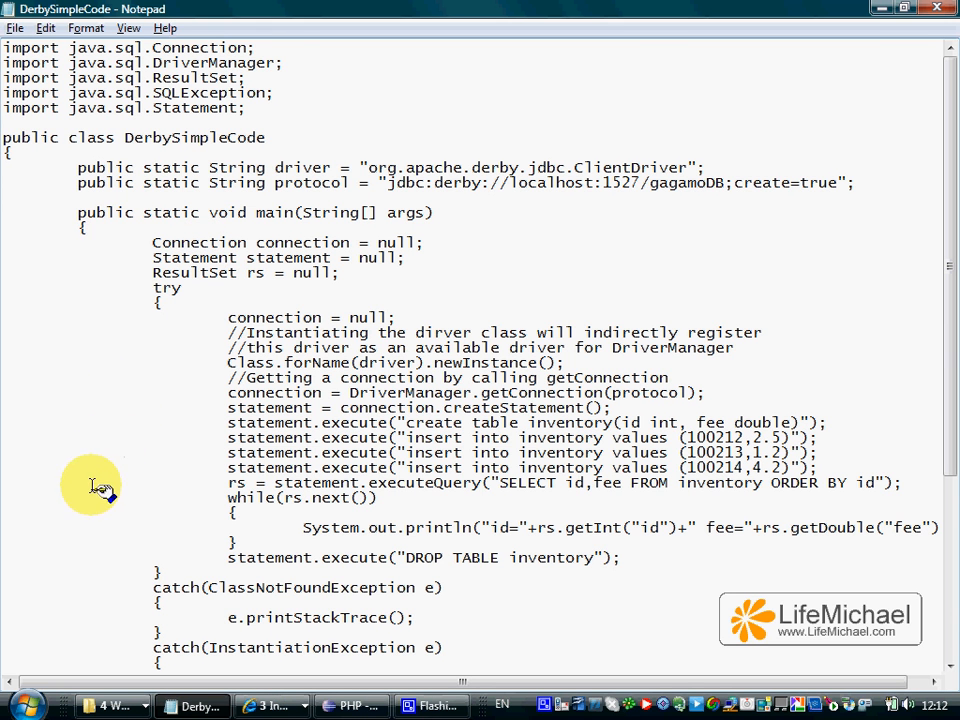
Launch a Command Prompt by searching for CMD from the Start menu
left_click(20, 705)
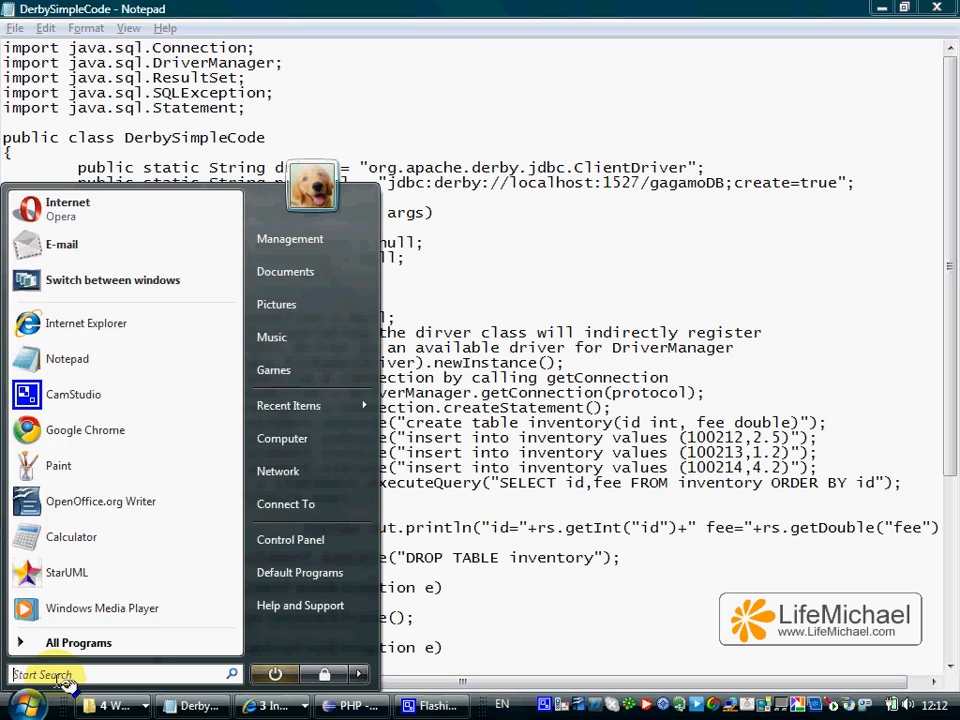
type("CMD")
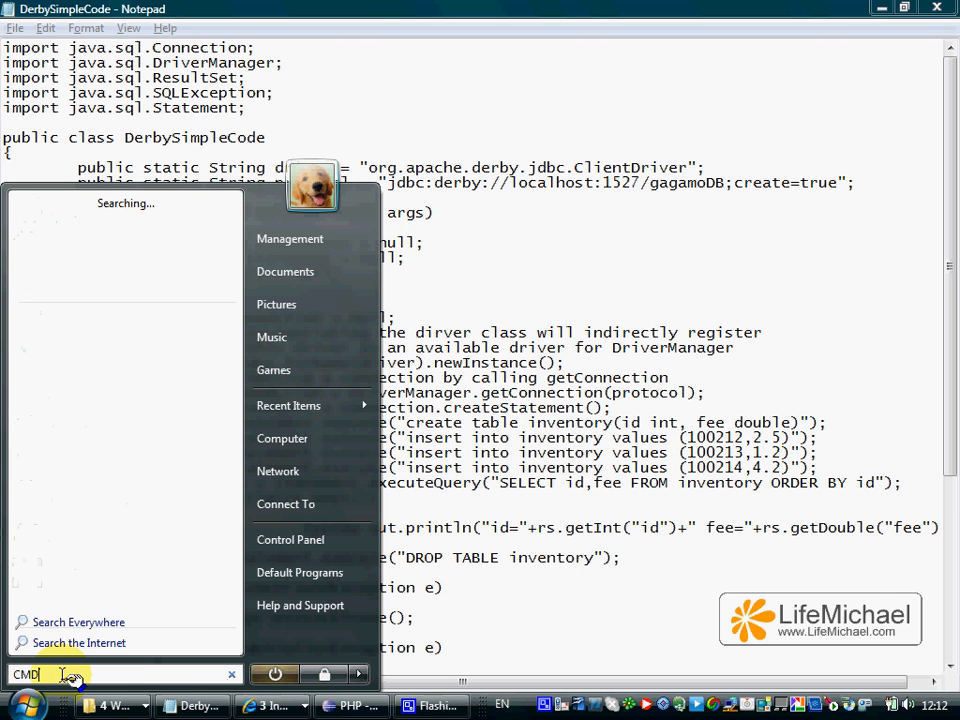
key("enter")
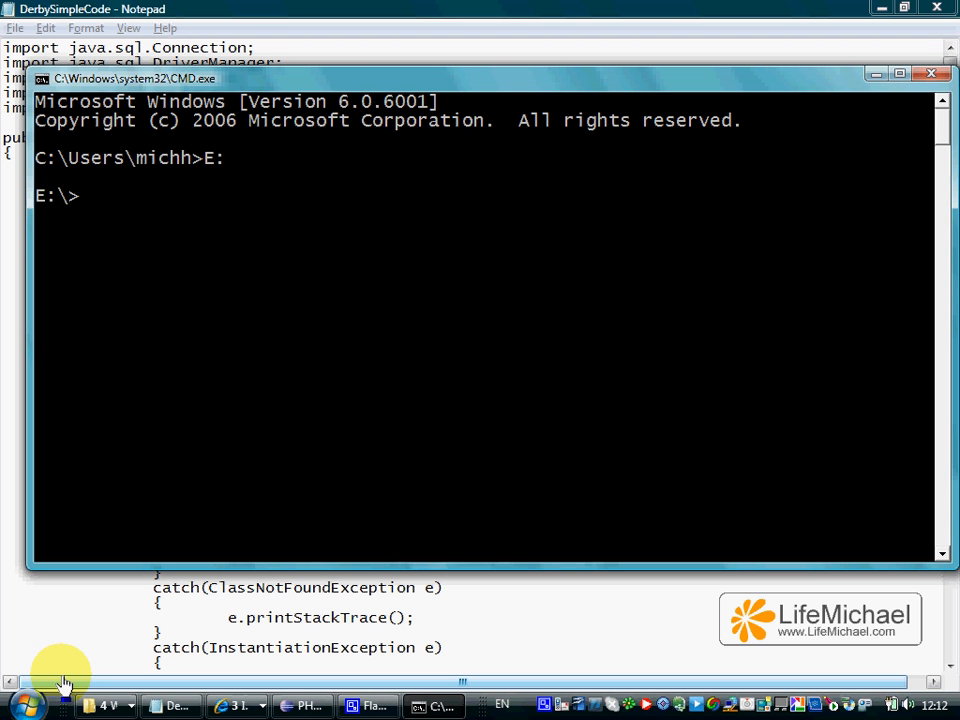
Move to E:\TEMP\life, list DerbySimpleCode.java, and begin a set path= command with the JDK bin path
type("CD temp\\life")
type("dir")
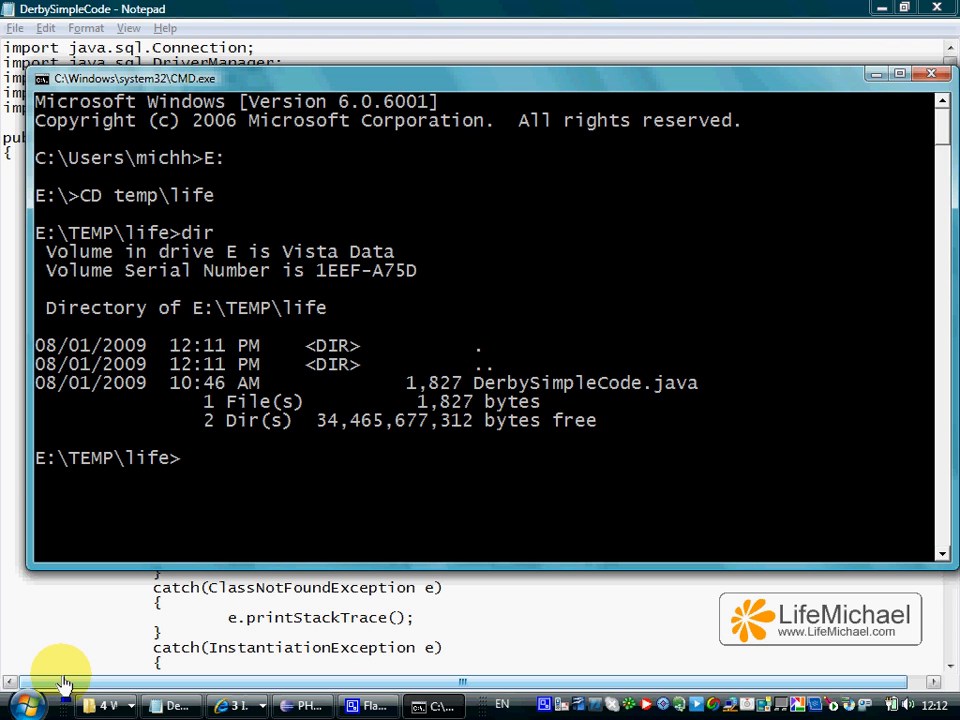
type("javac")
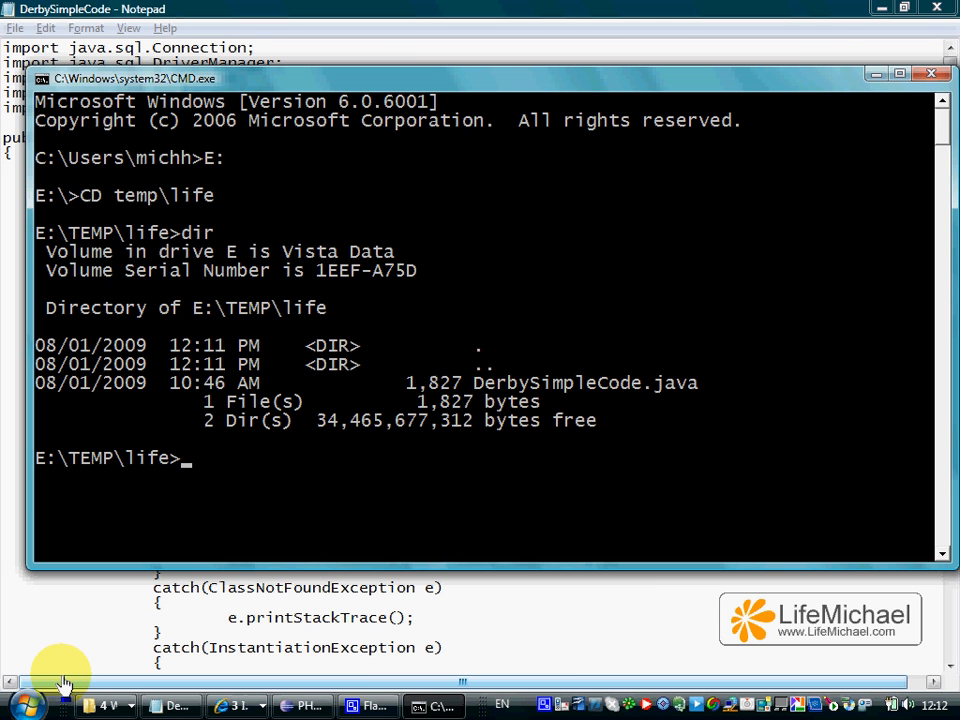
mouse_move(215, 632)
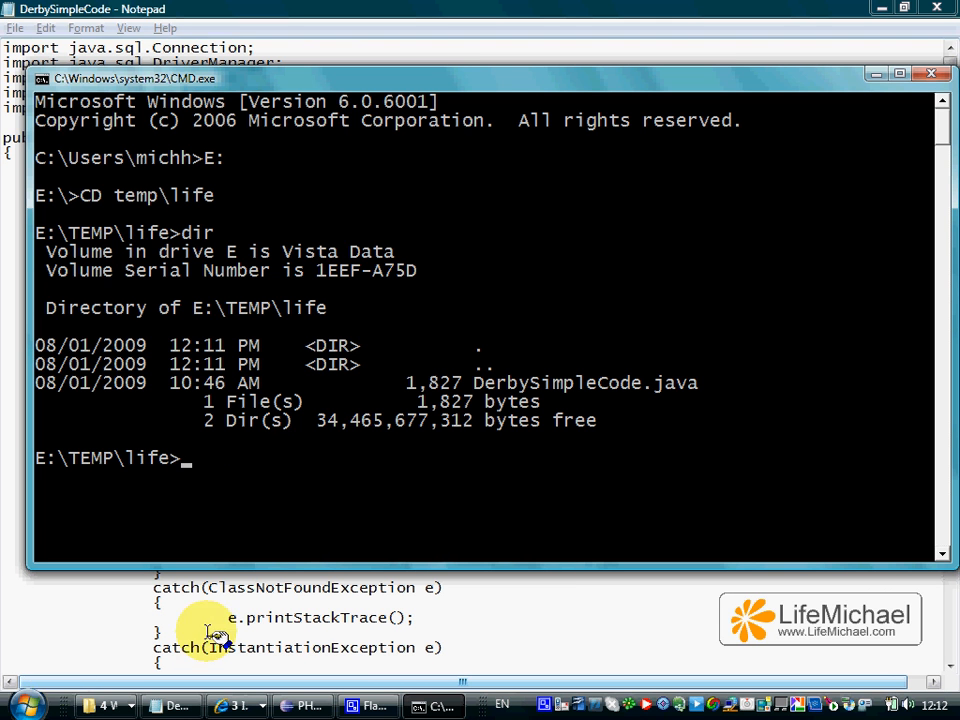
mouse_move(205, 470)
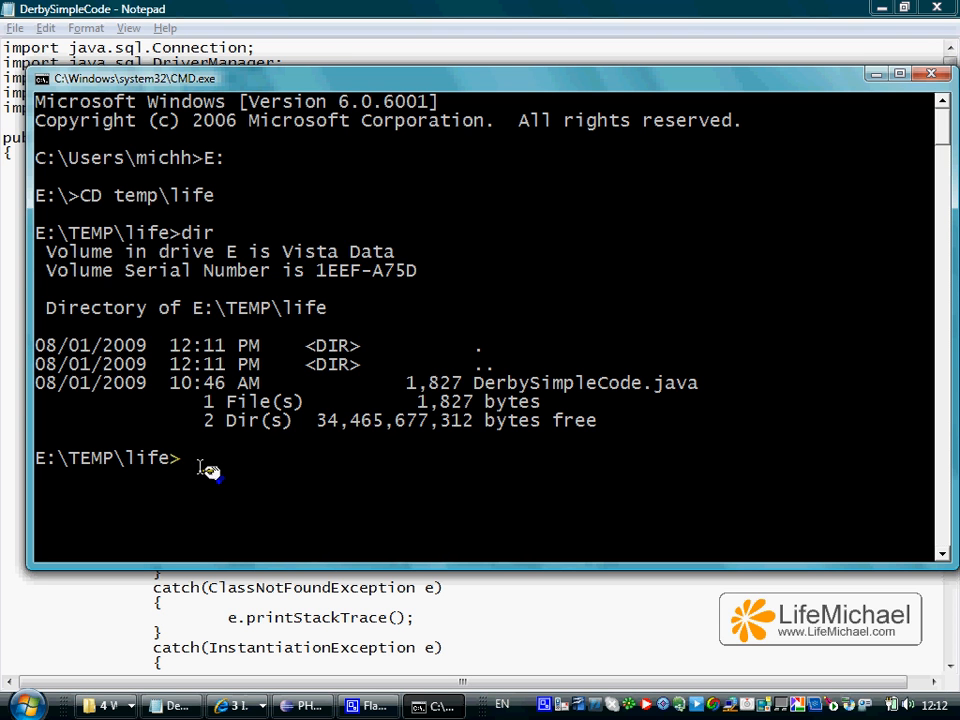
type("set p")
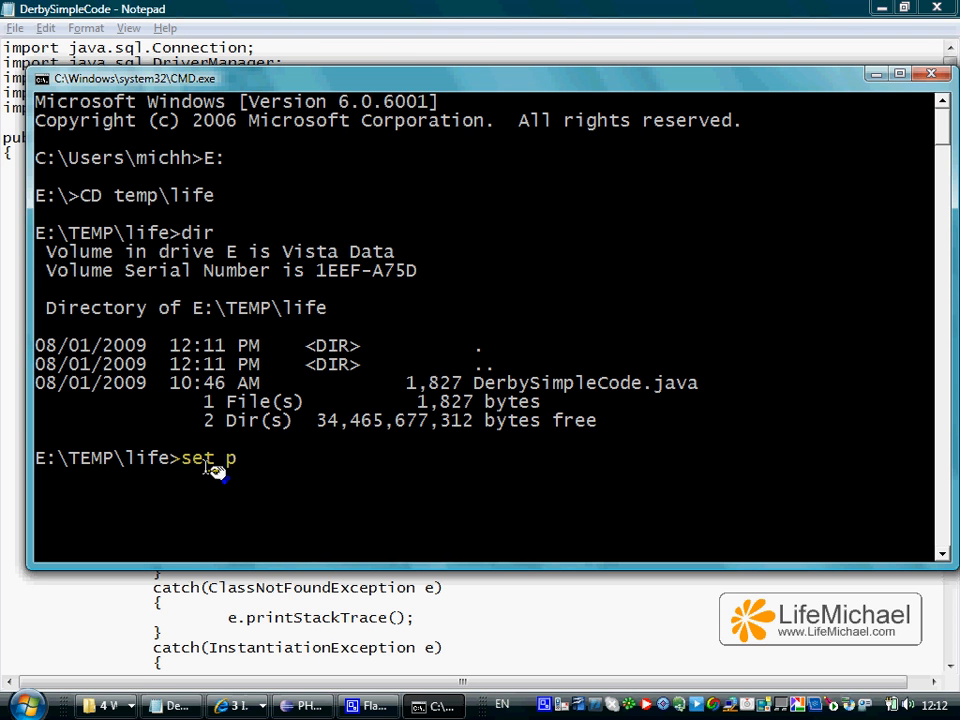
type("ath=")
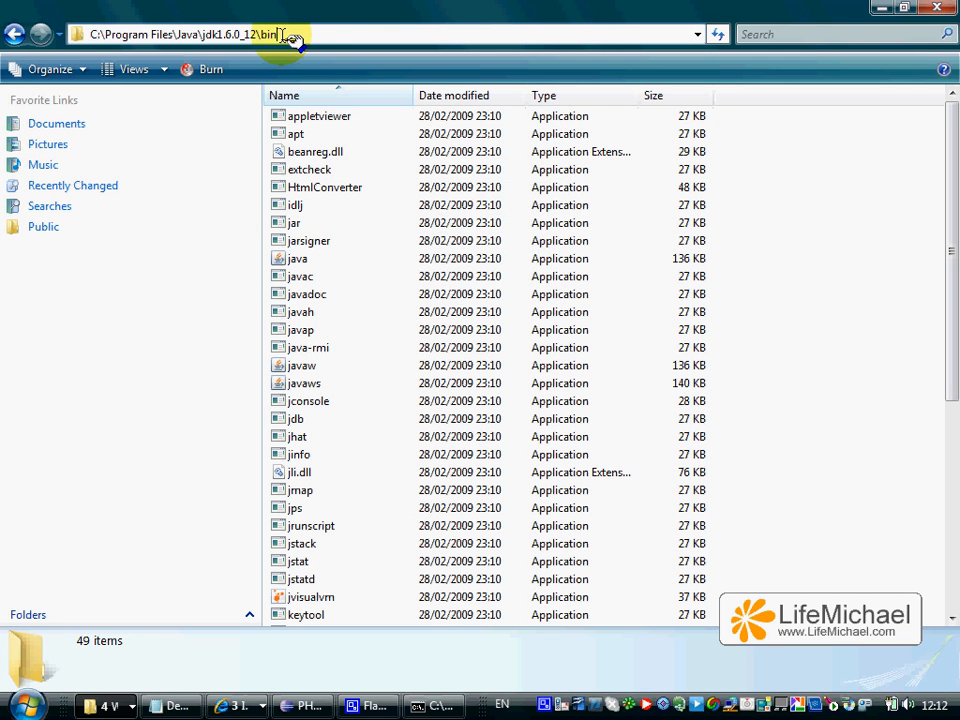
left_click(433, 706)
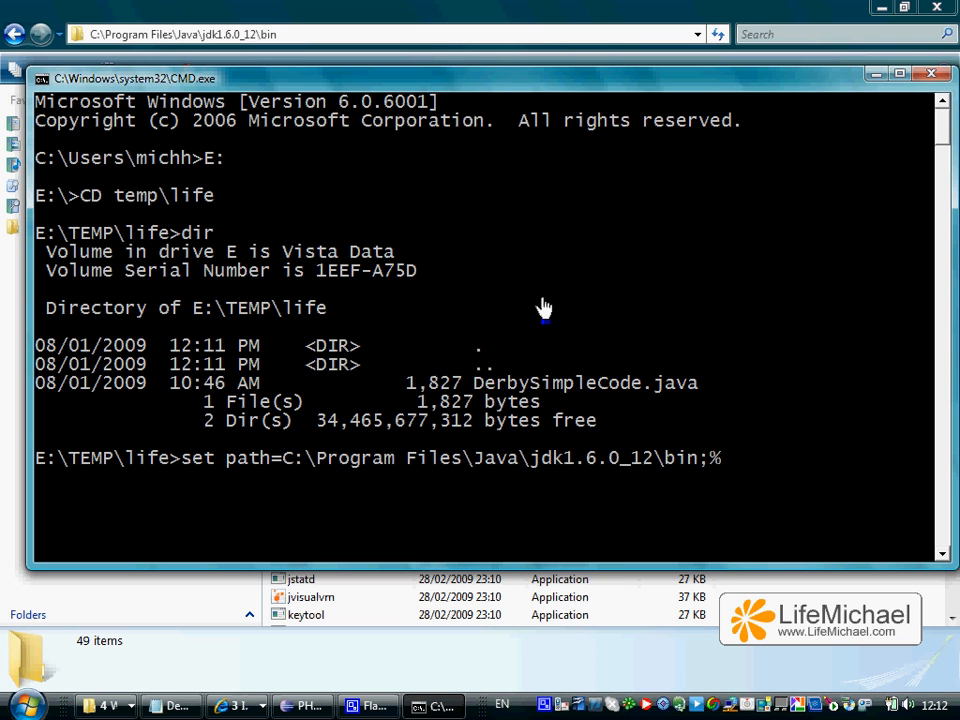
Prepend C:\Program Files\Java\jdk1.6.0_12\bin to the path and compile DerbySimpleCode.java with javac
type("path")
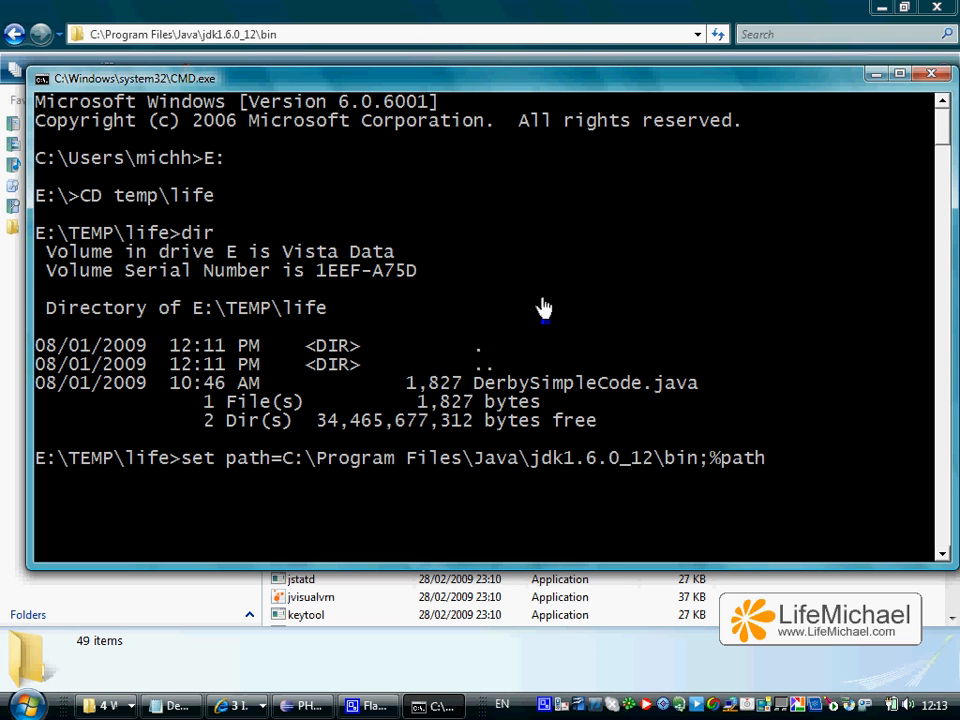
type("%")
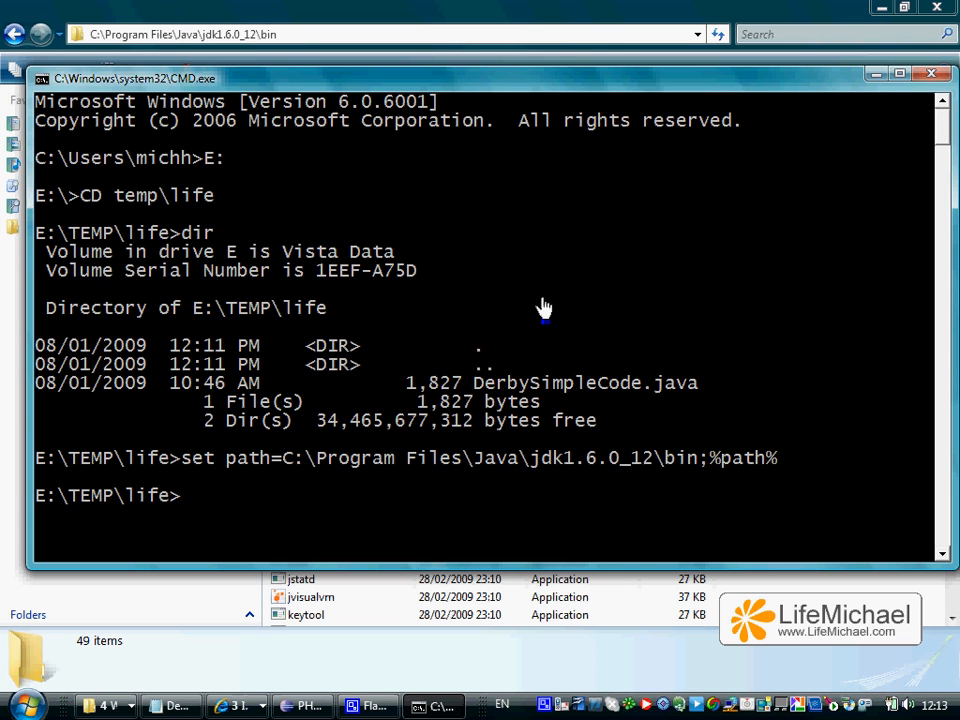
type("javac")
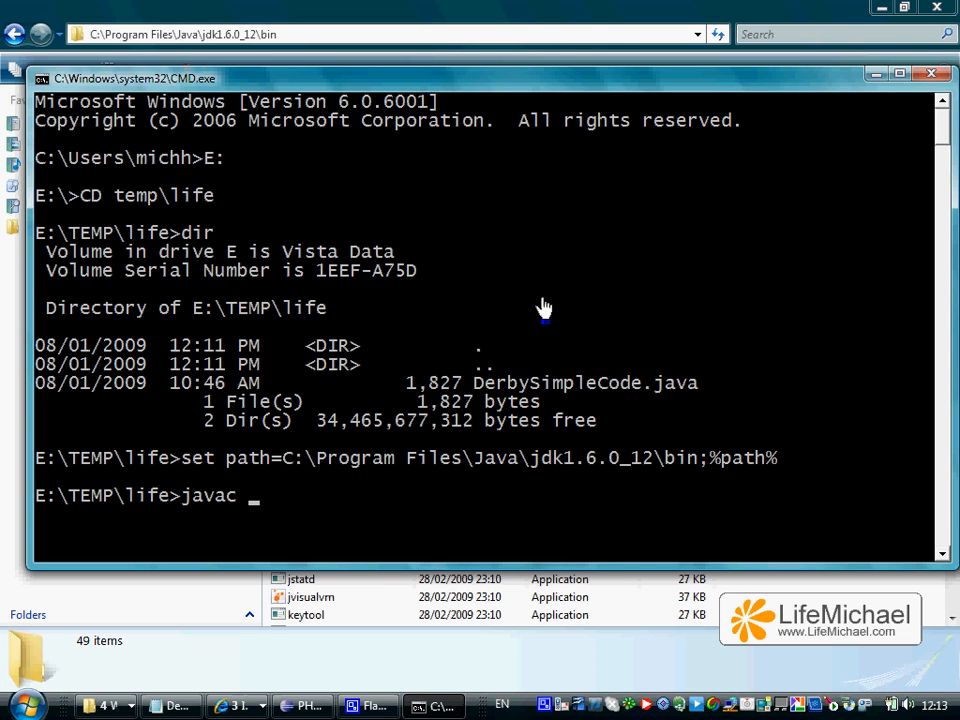
type("Derby")
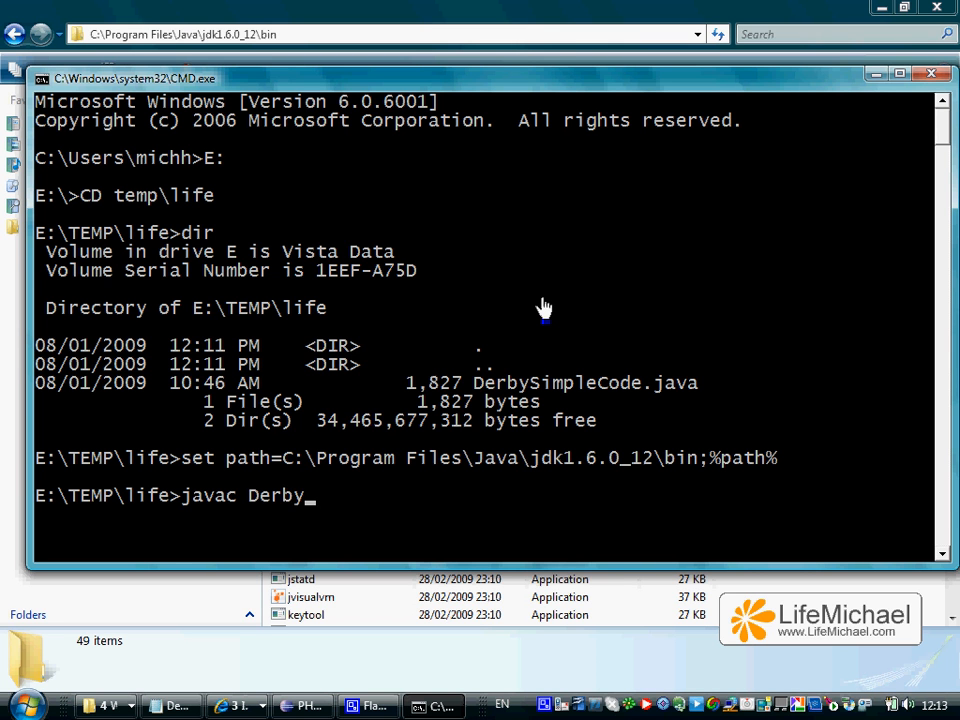
type("SimpleCode.java")
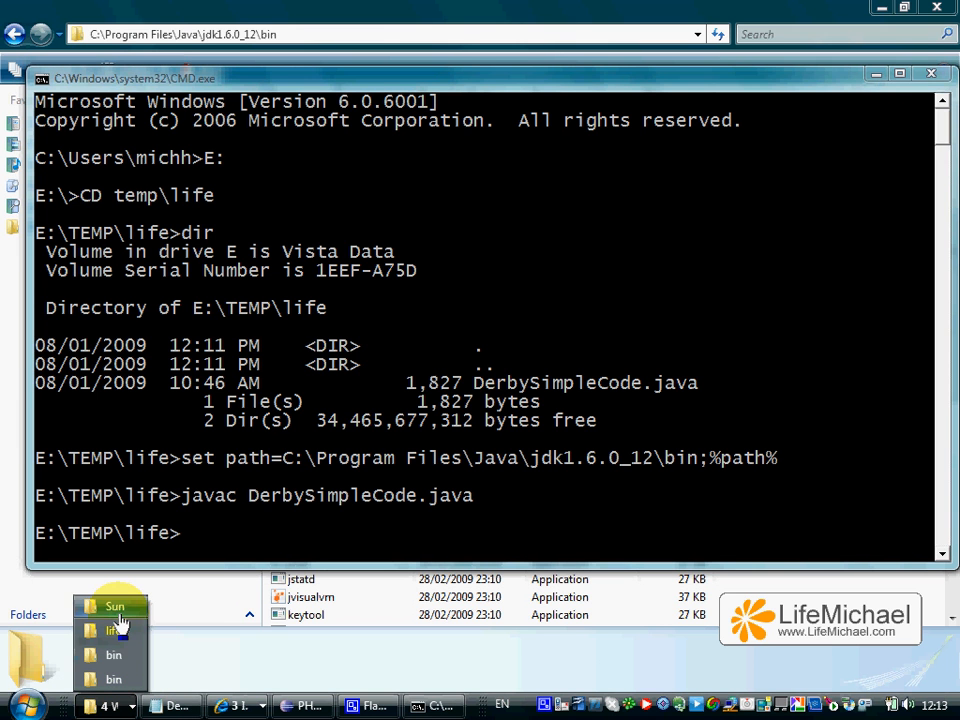
Browse Explorer to DB\JavaDB\bin and run startNetworkServer, bringing Derby up on port 1527
left_click(114, 606)
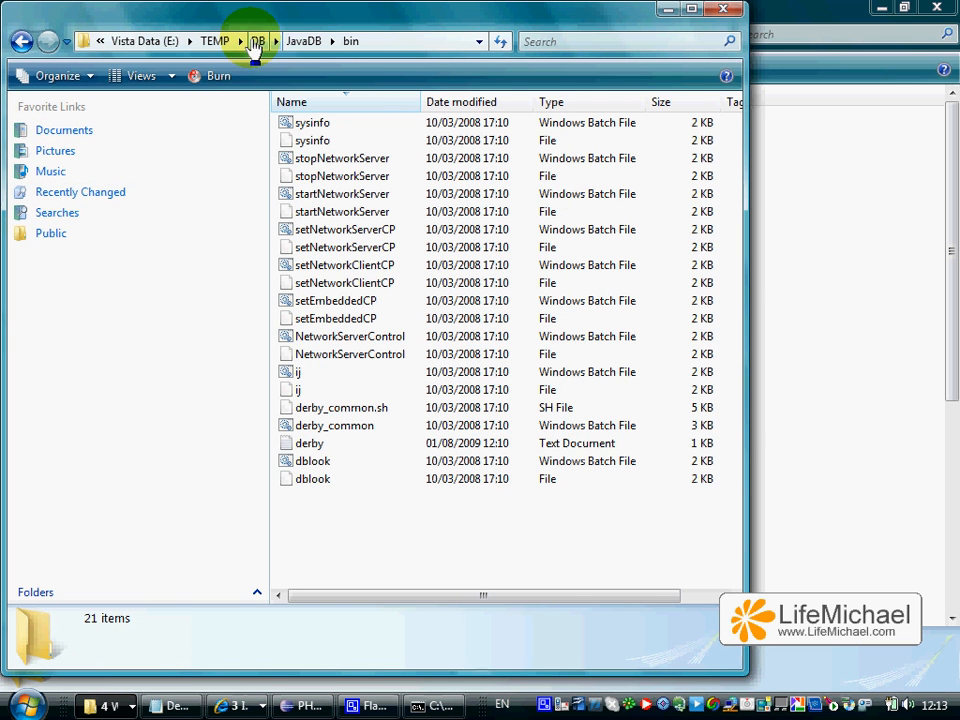
left_click(258, 41)
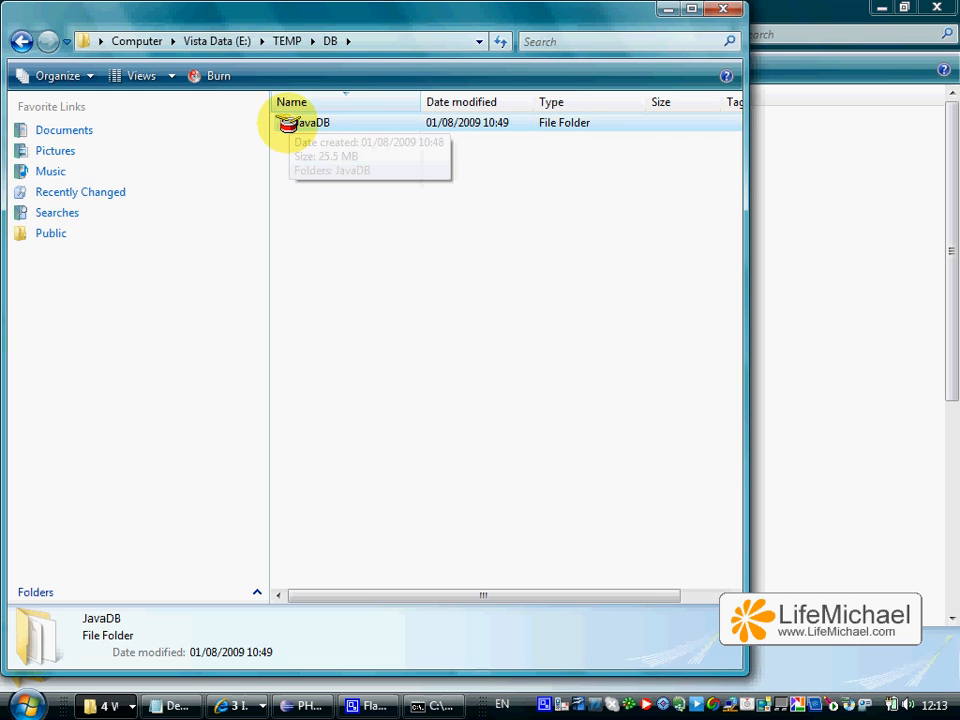
double_click(311, 122)
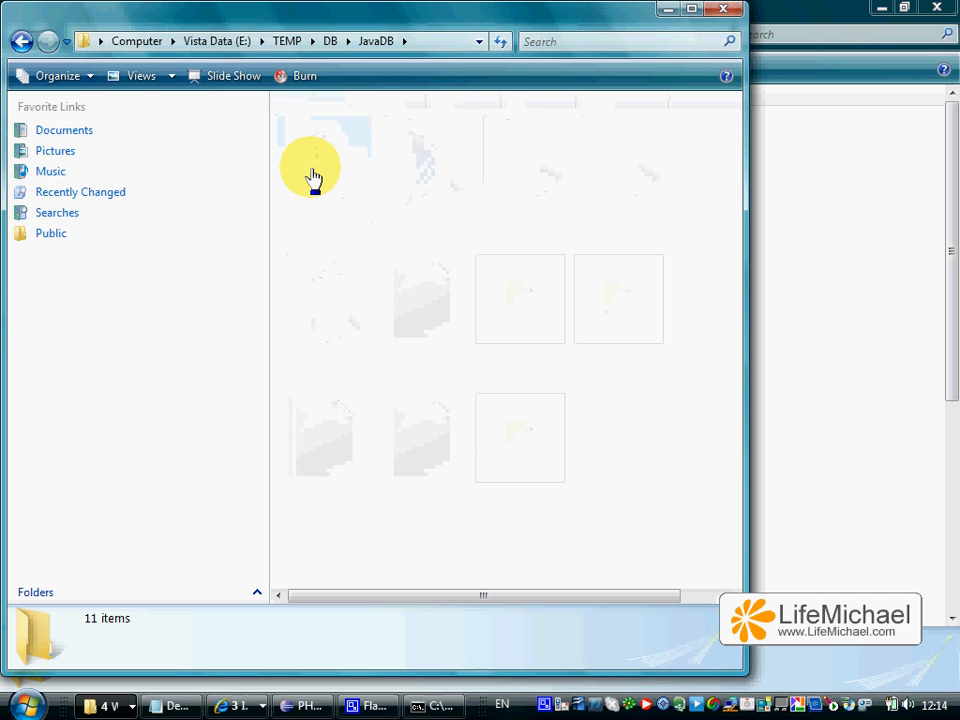
double_click(310, 165)
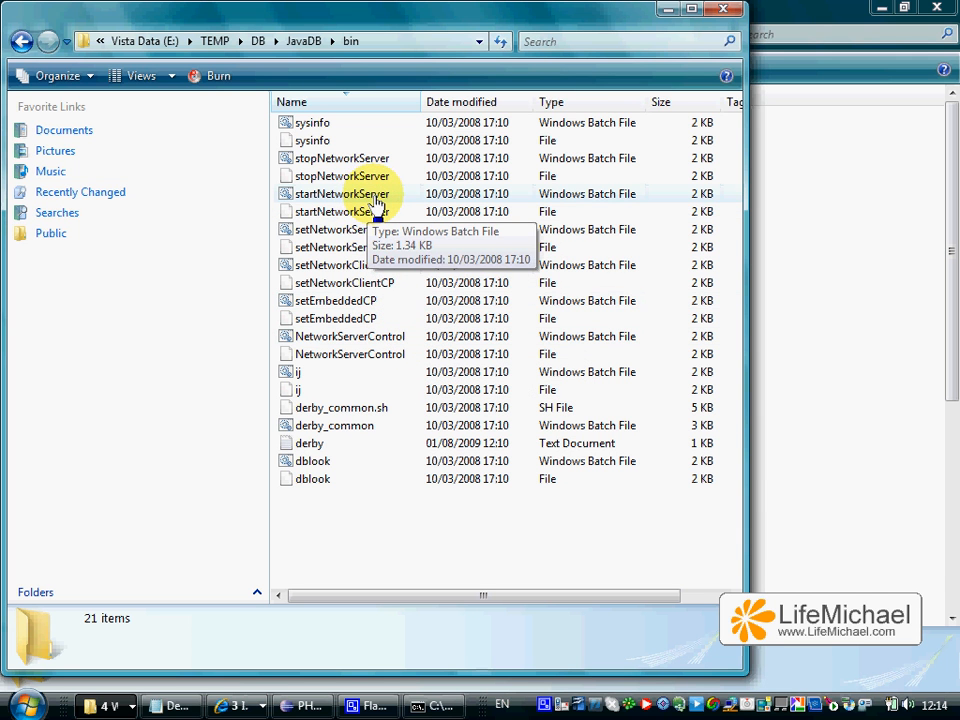
double_click(342, 193)
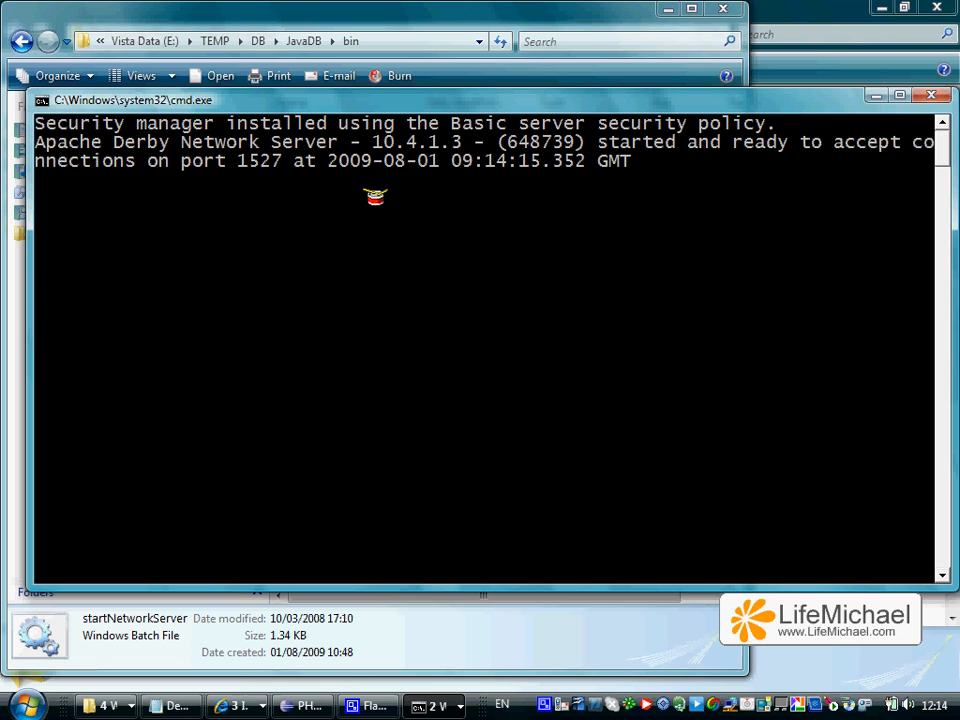
mouse_move(318, 441)
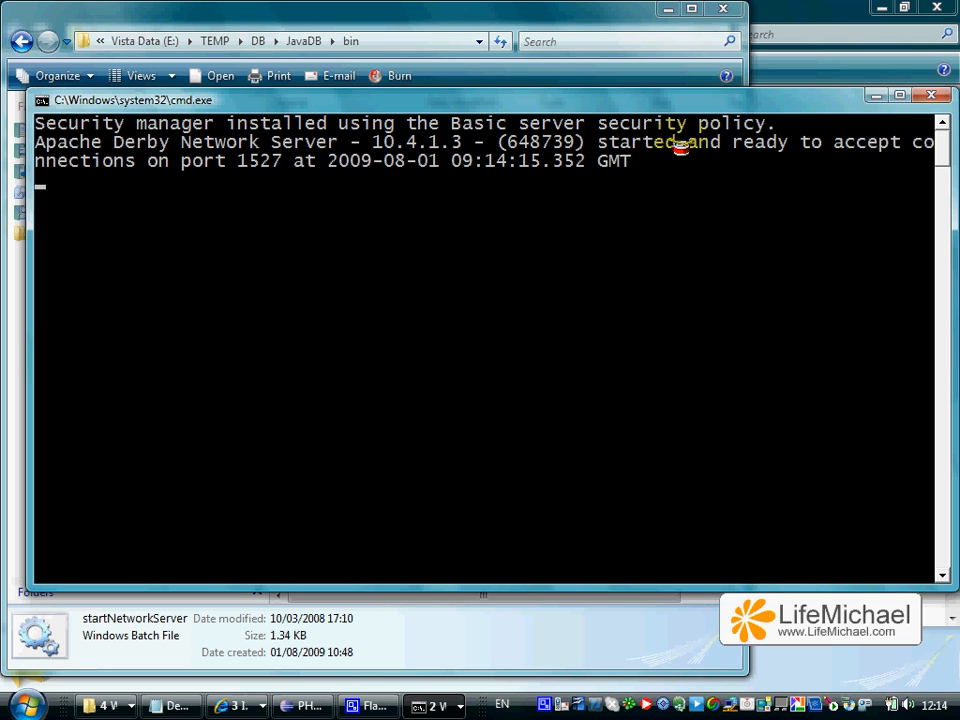
mouse_move(210, 173)
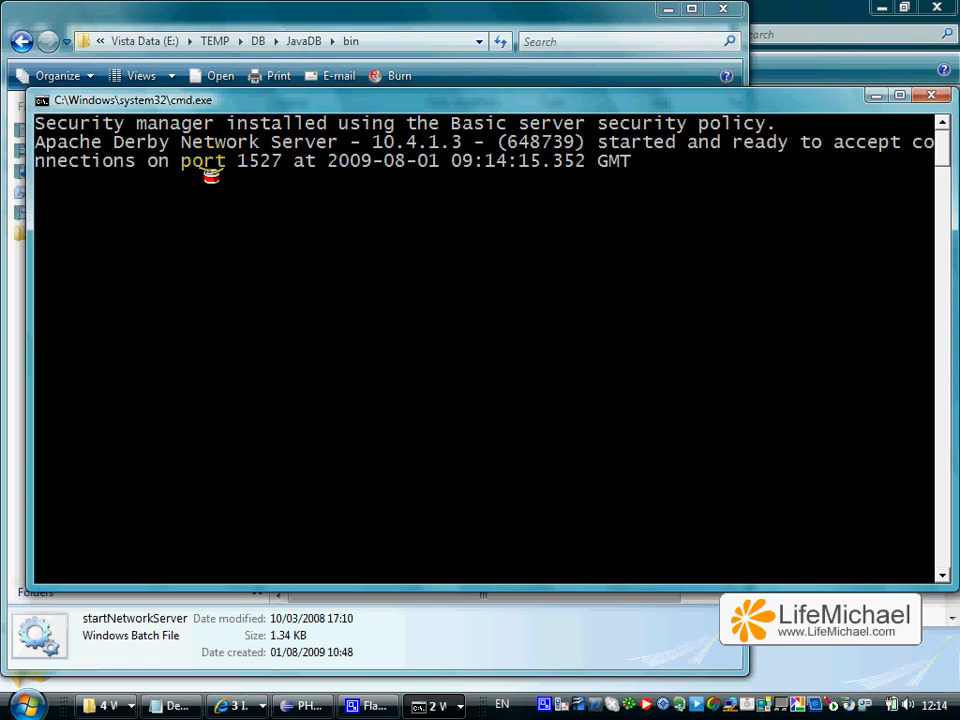
mouse_move(339, 388)
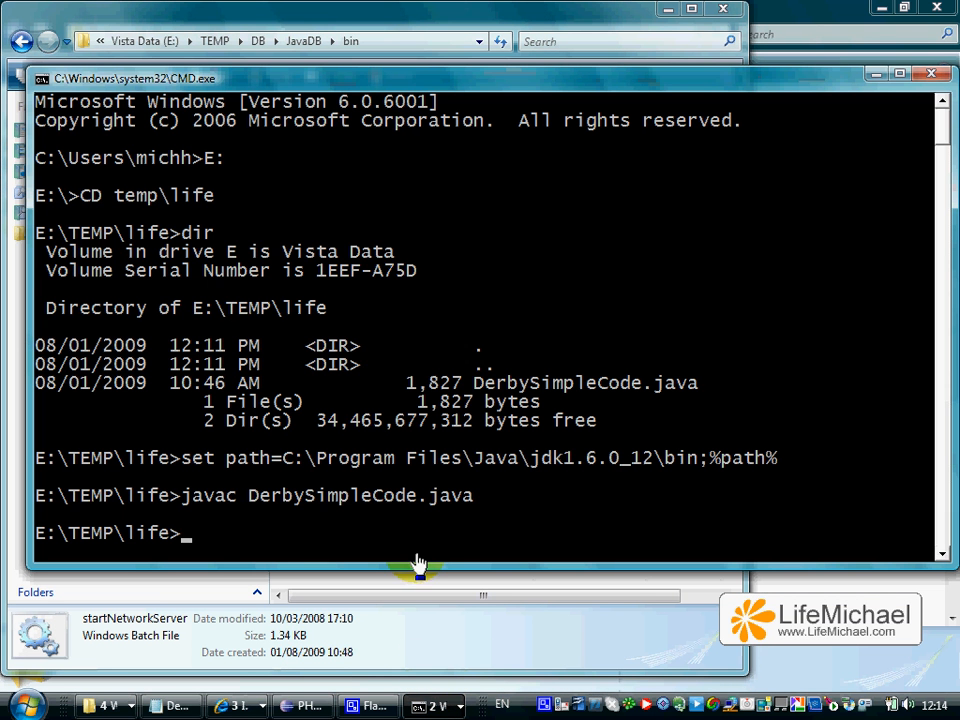
Run dir in the life folder to confirm DerbySimpleCode.class exists
type("dir")
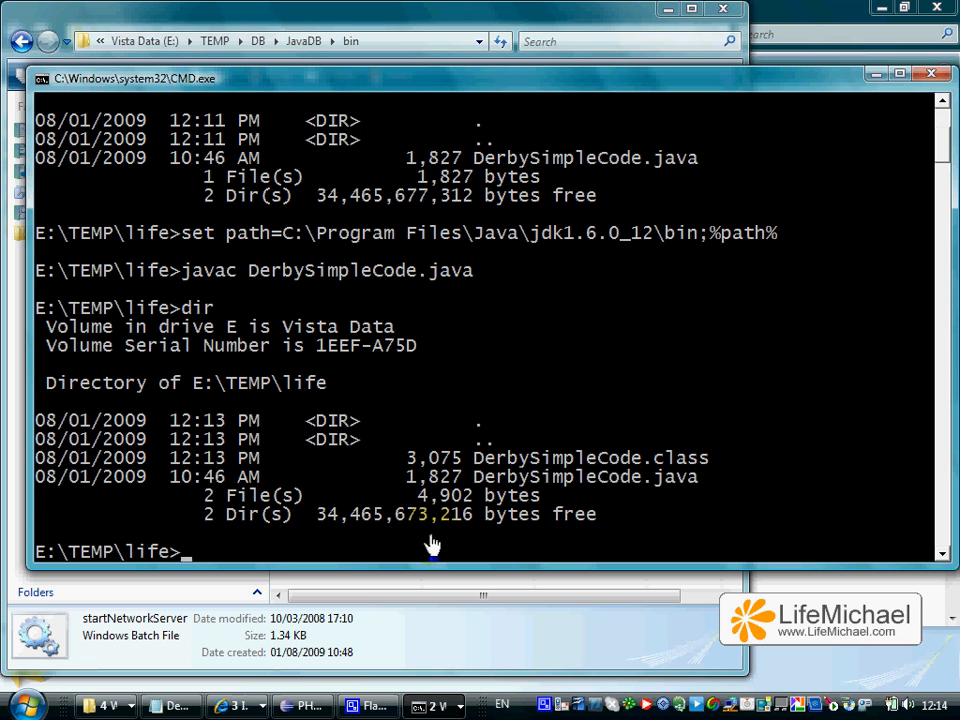
mouse_move(543, 385)
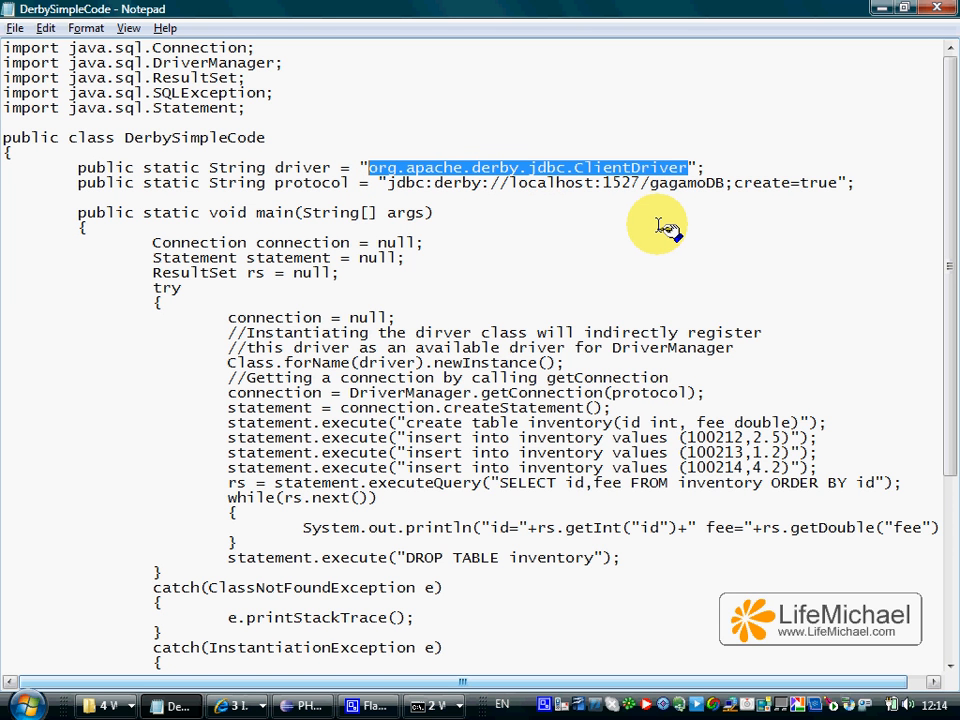
mouse_move(620, 190)
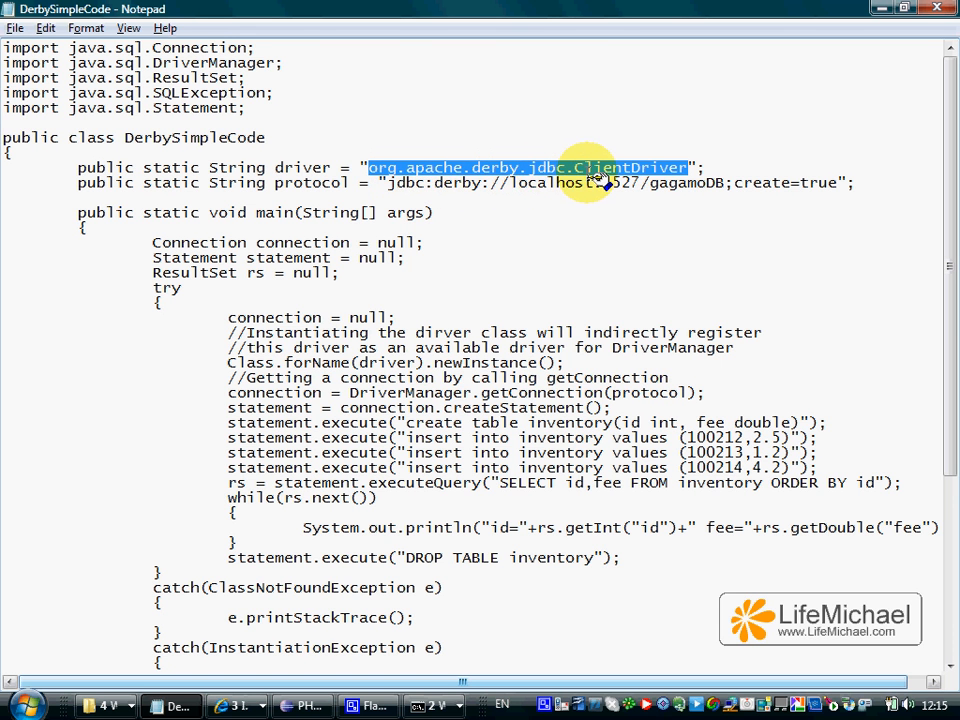
mouse_move(695, 200)
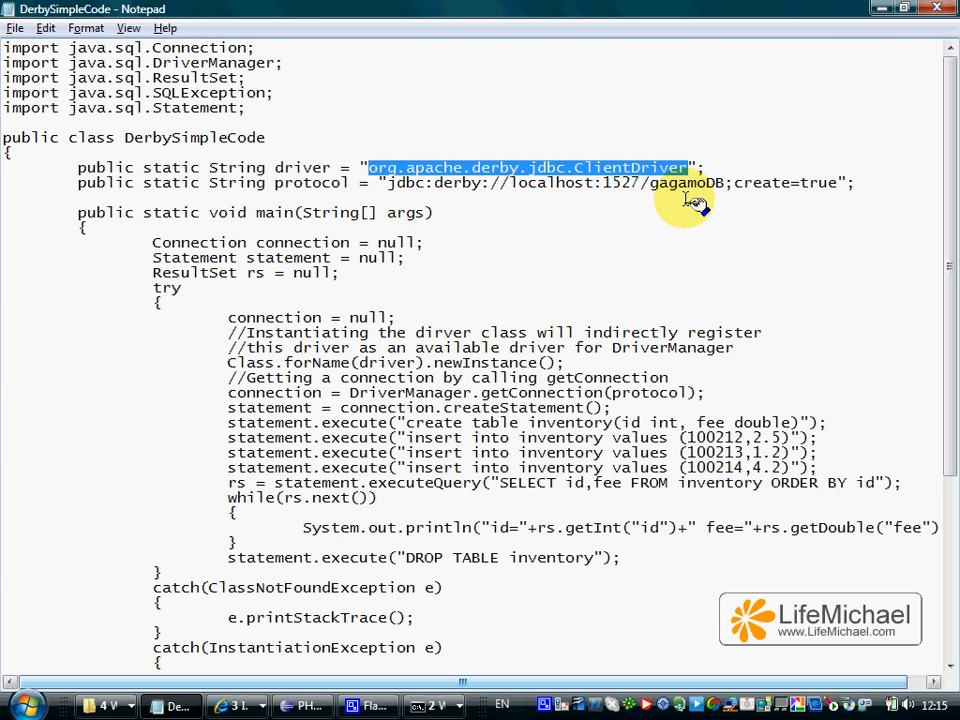
mouse_move(635, 235)
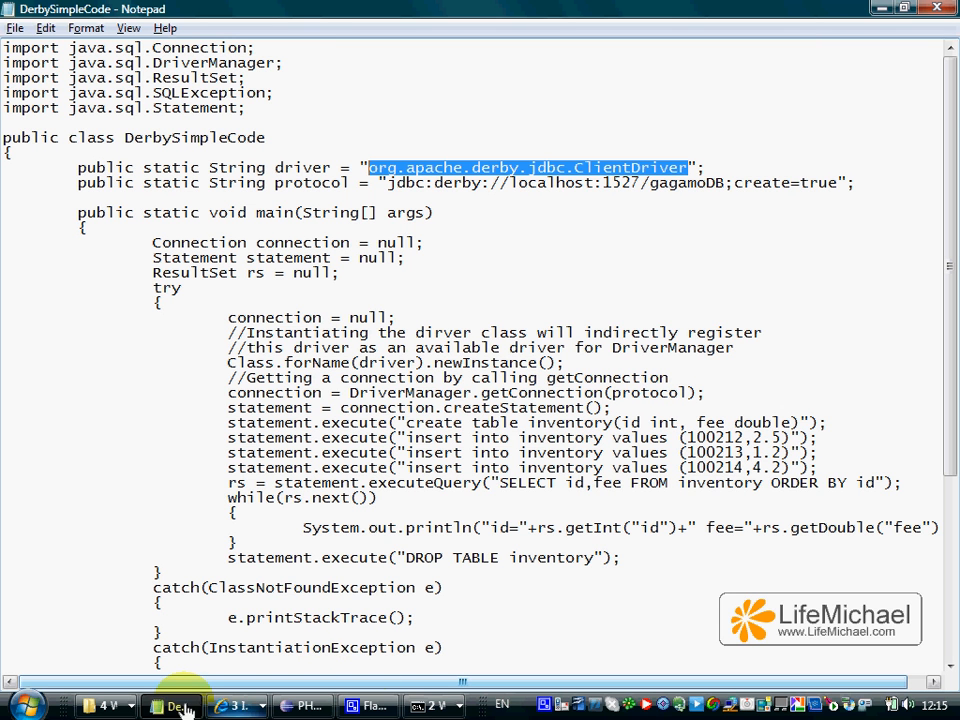
Bring the Explorer window showing the JavaDB folder to the front
left_click(107, 705)
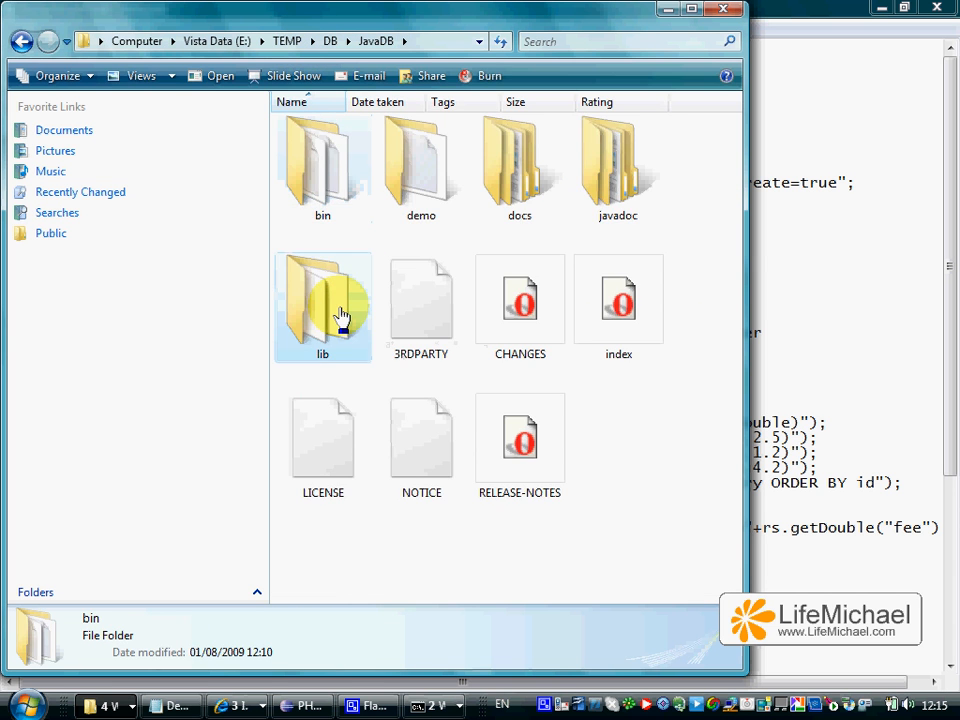
Open the JavaDB lib folder and select its path E:\TEMP\DB\JavaDB\lib in the address bar
double_click(323, 297)
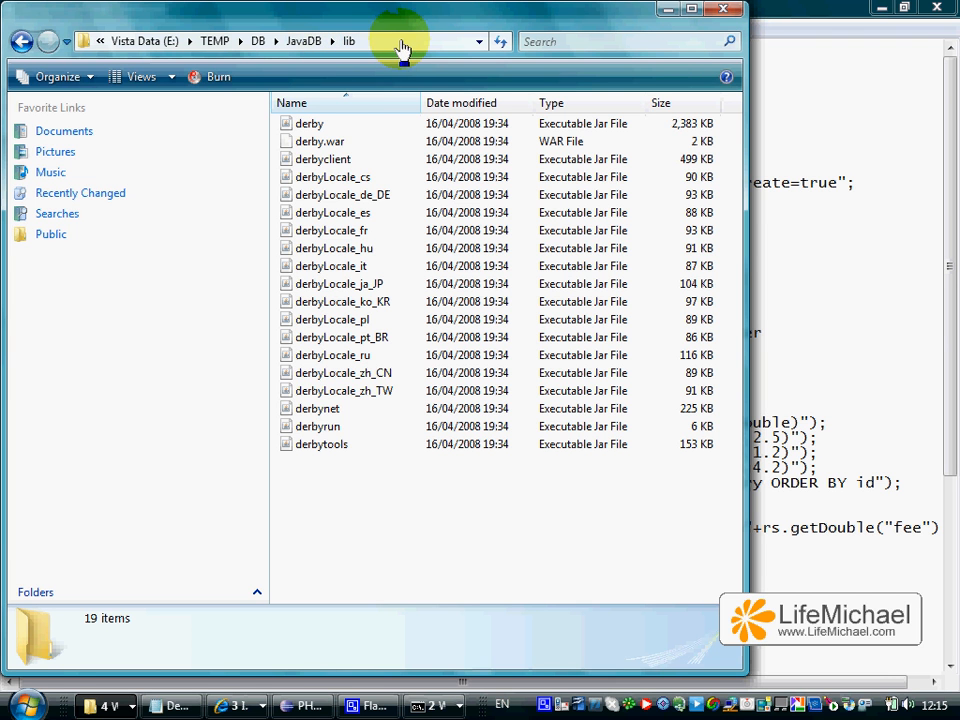
mouse_move(358, 165)
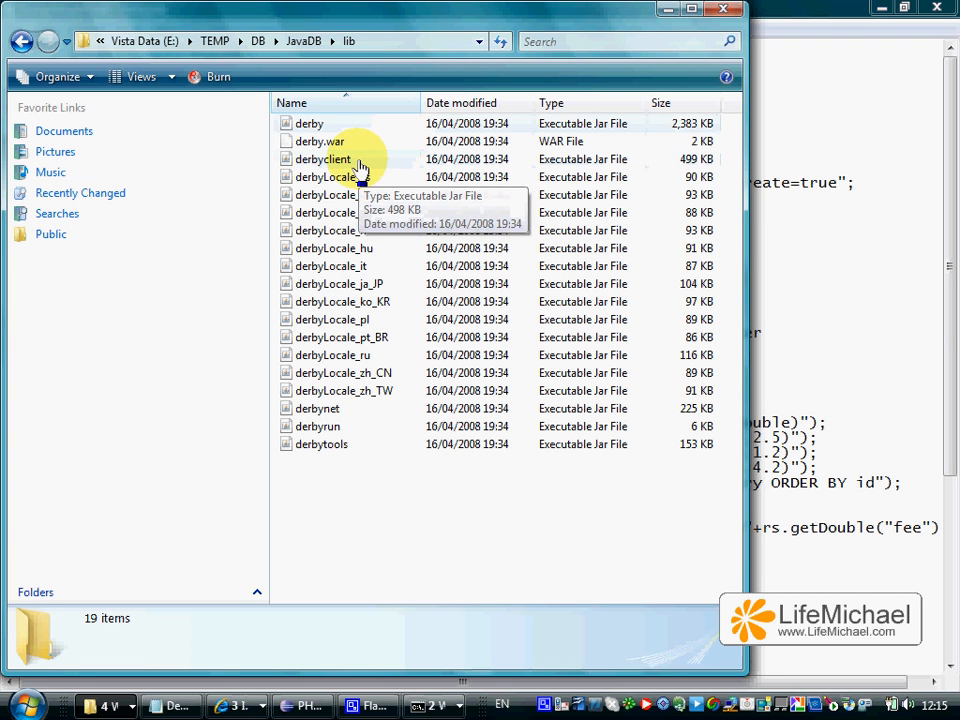
left_click(400, 41)
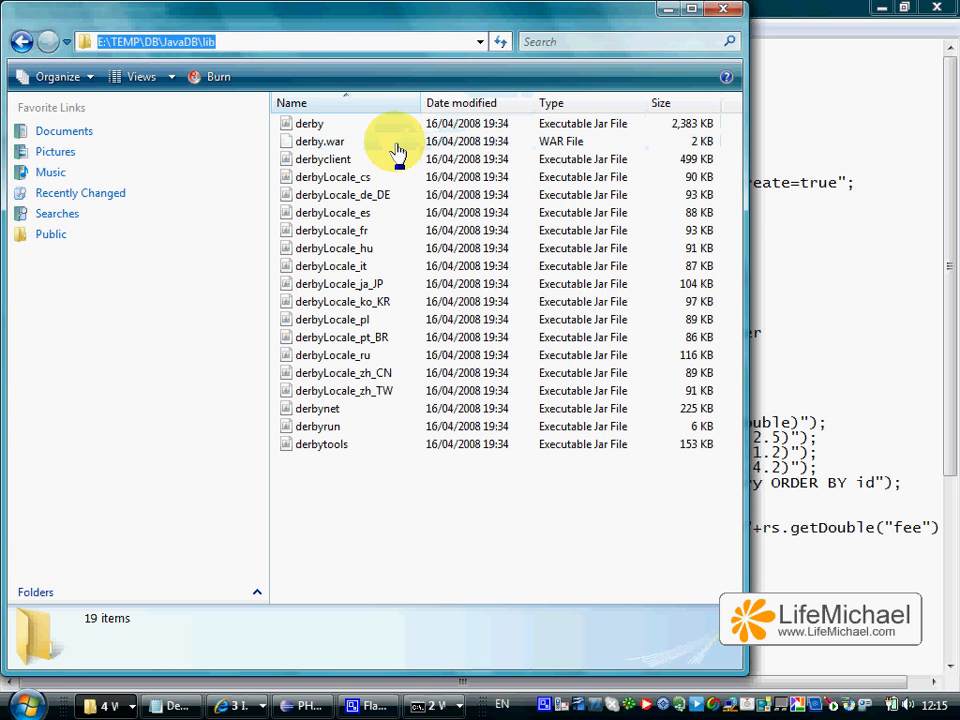
mouse_move(322, 165)
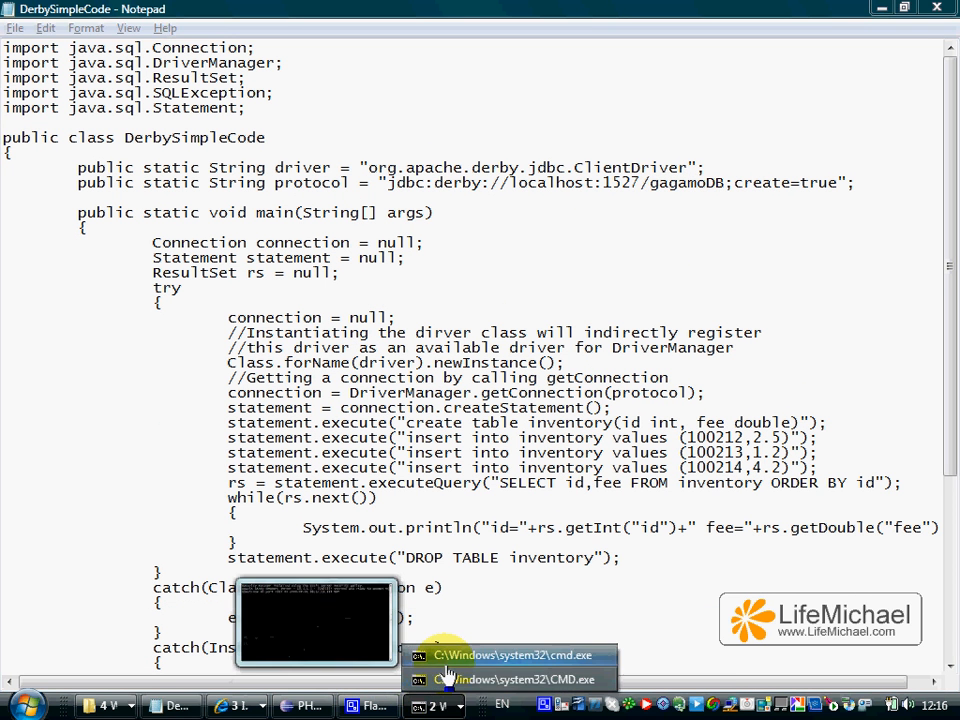
Set classpath to E:\TEMP\DB\JavaDB\lib\derbyclient.jar;%classpath% in the Command Prompt
left_click(513, 655)
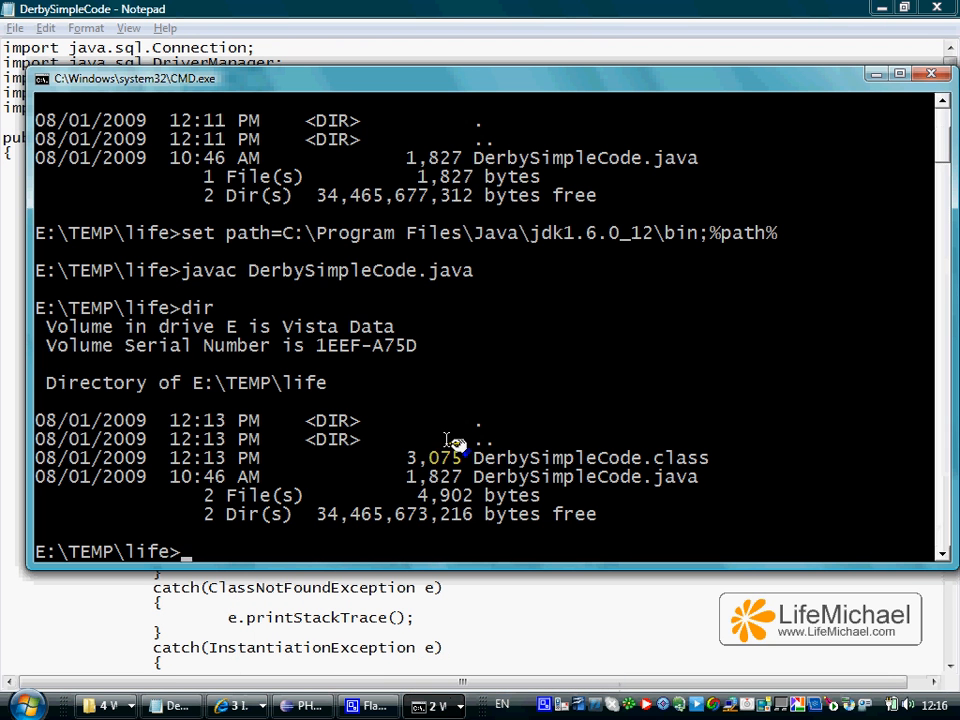
type("set c")
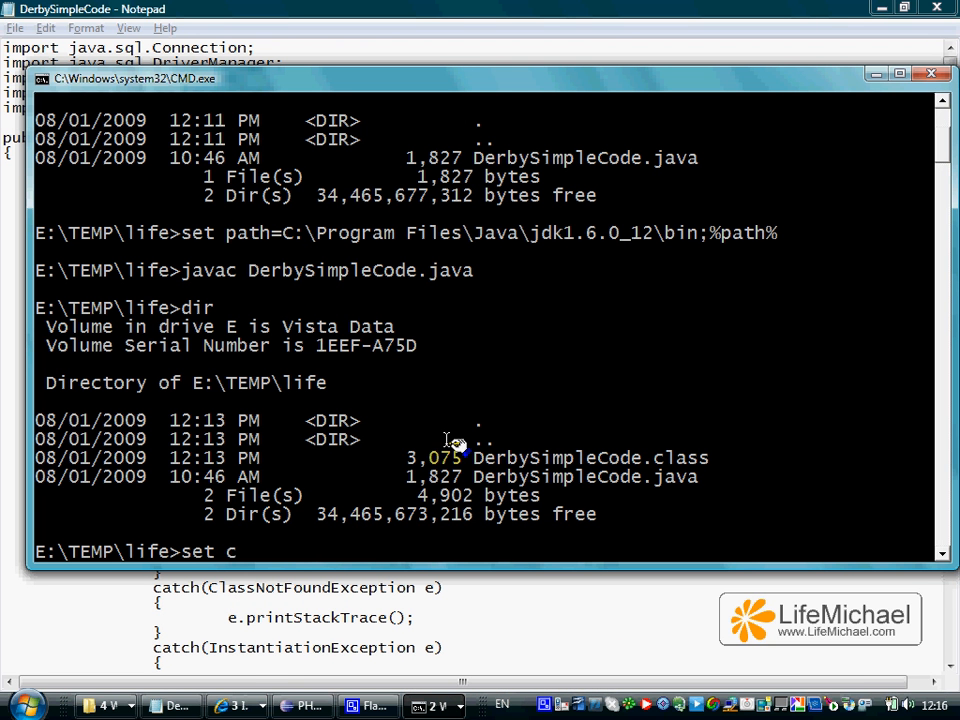
type("lasspath")
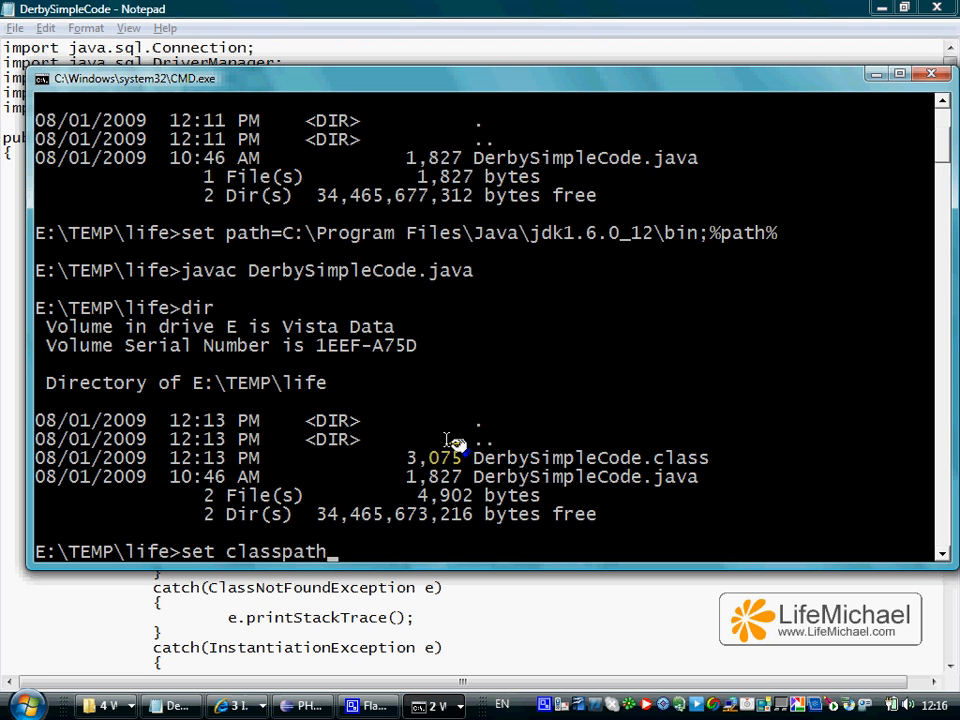
right_click(450, 440)
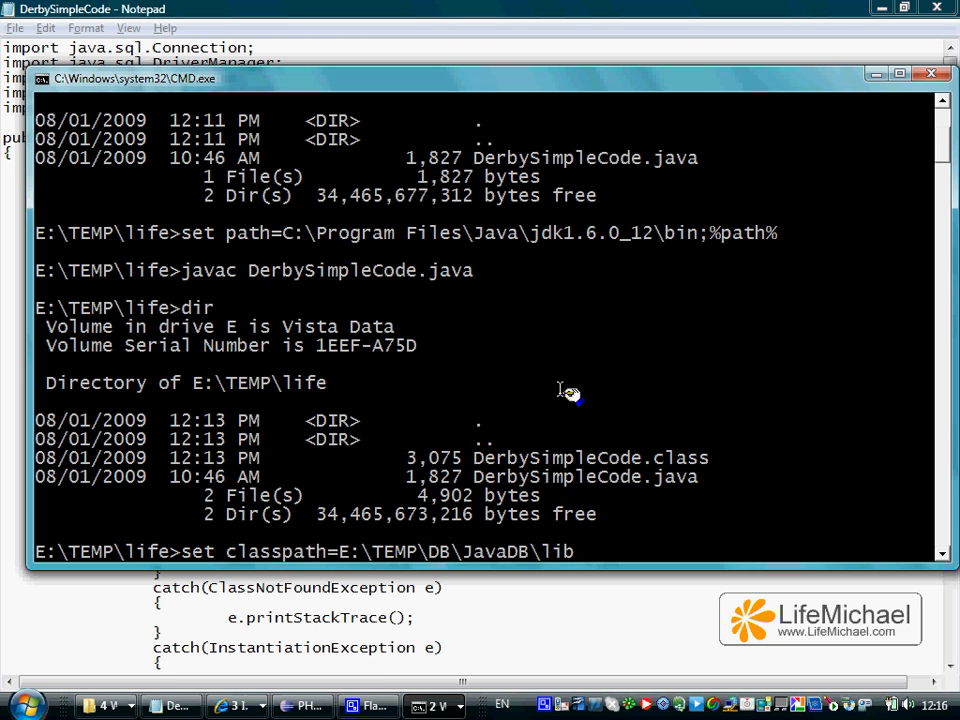
type("cel")
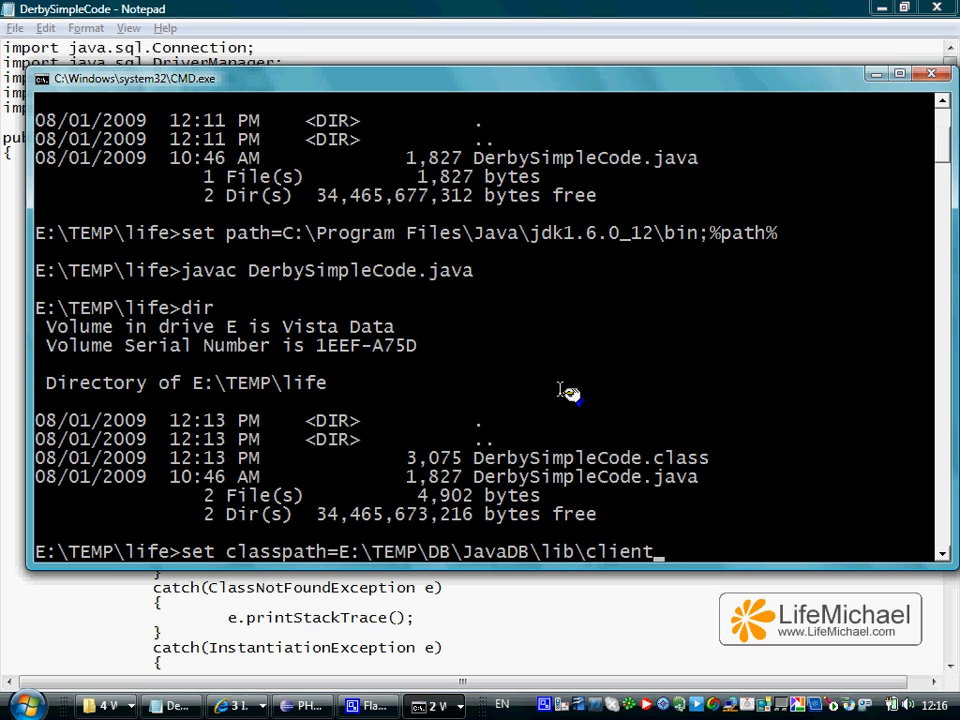
key("Backspace")
type("d")
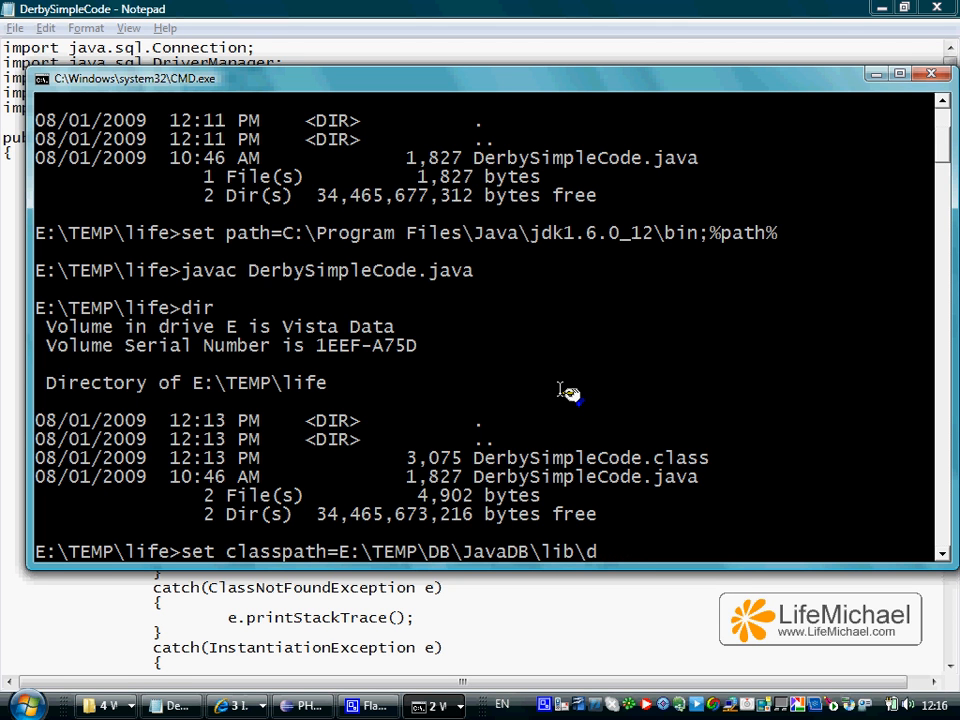
type("erbyclient.")
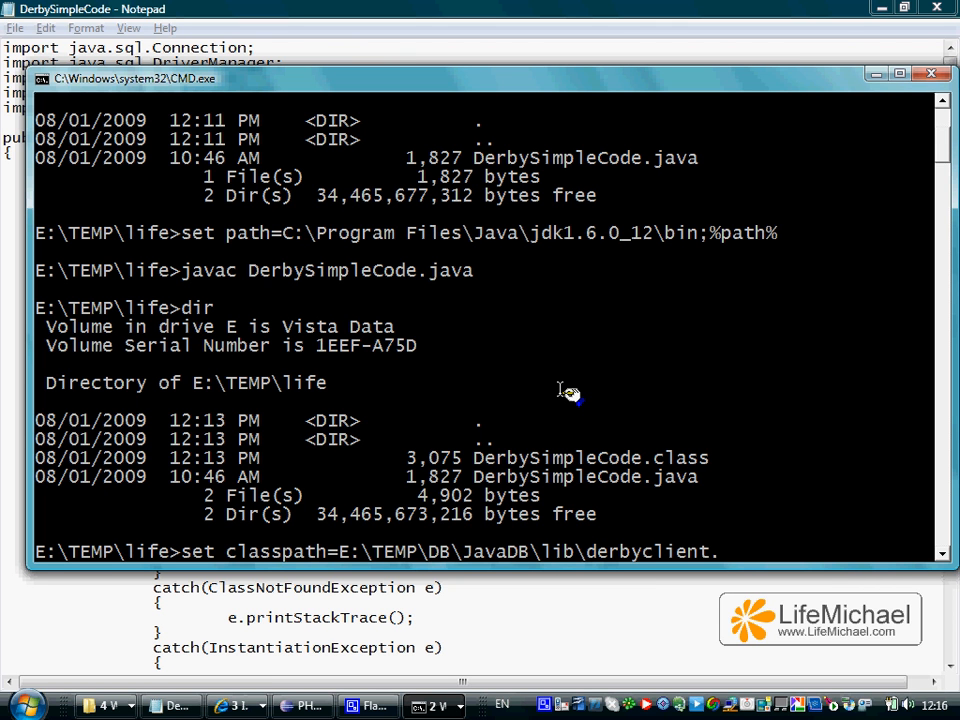
type("jar;")
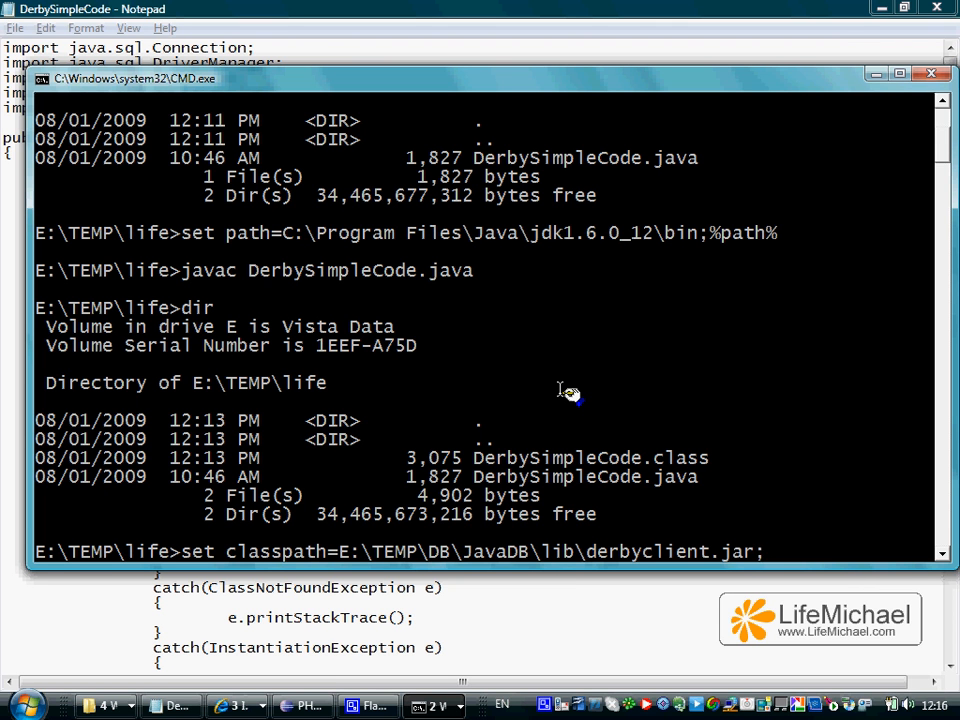
type("%cl")
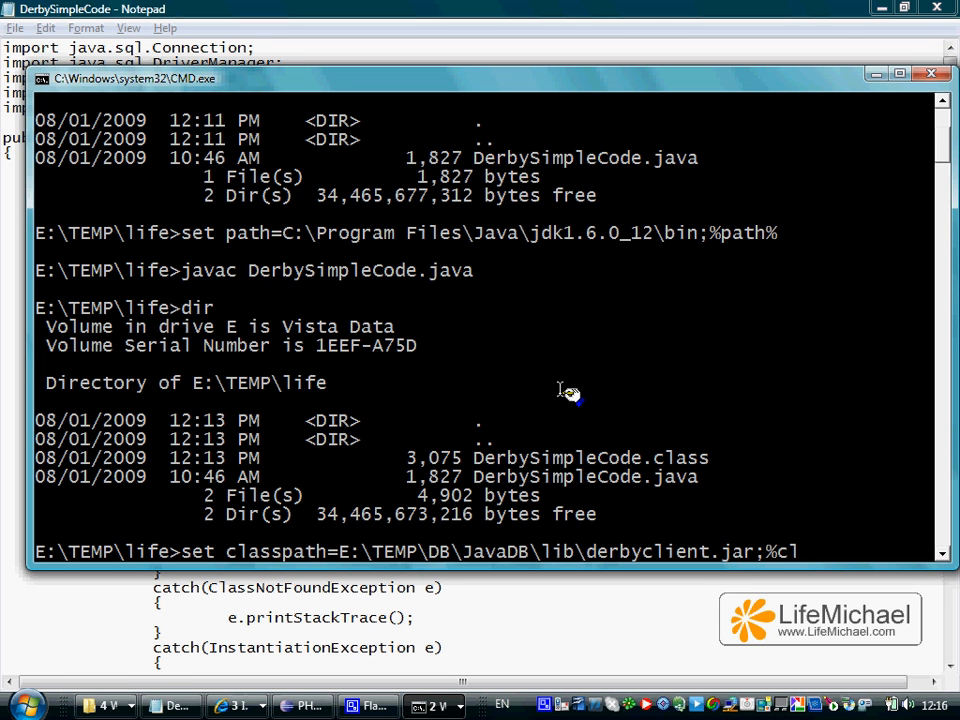
type("asspath%")
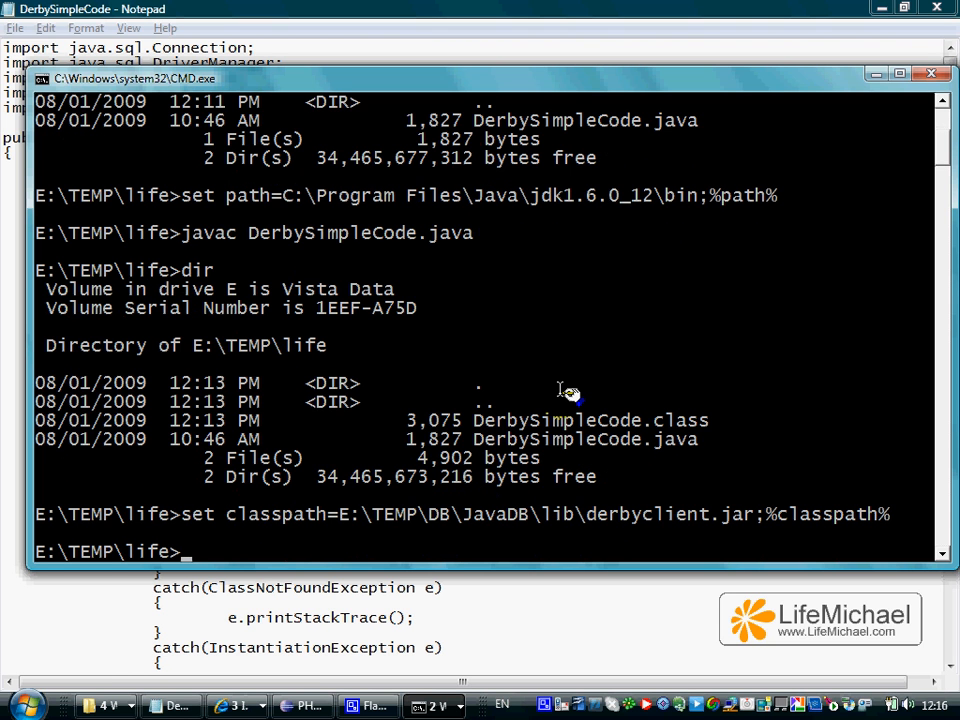
Type the java DerbySimpleCode command to run the compiled program
type("java Derby")
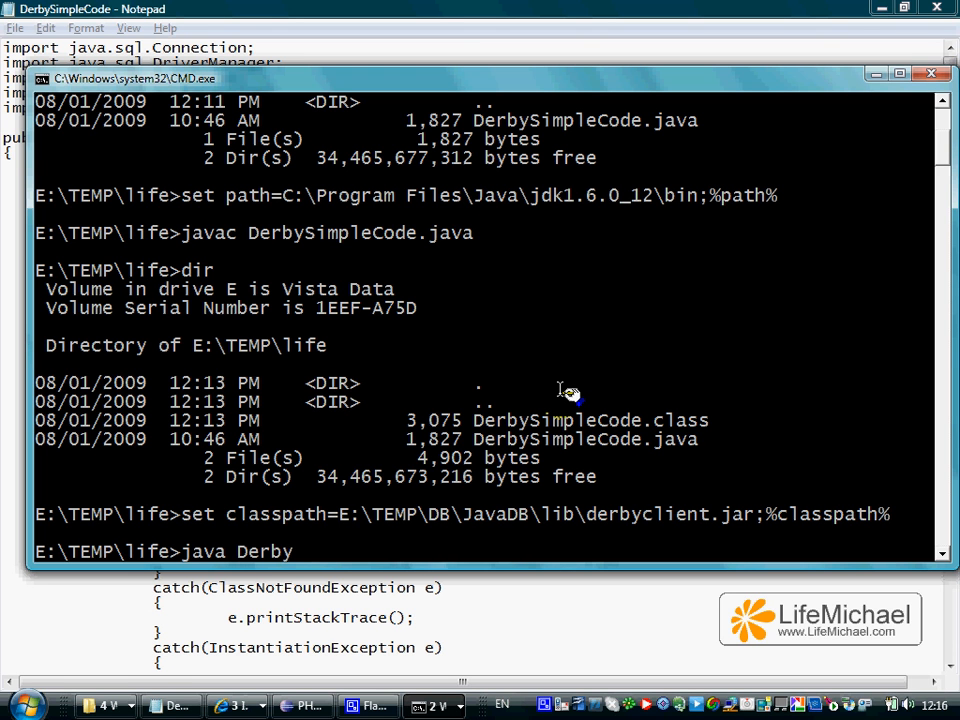
type("Simple")
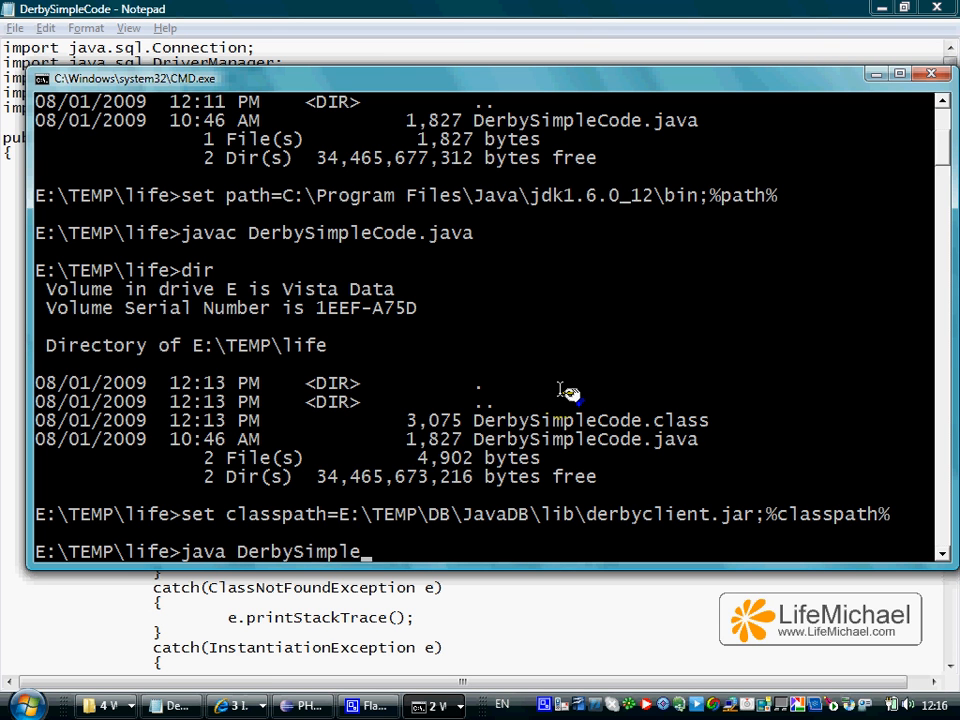